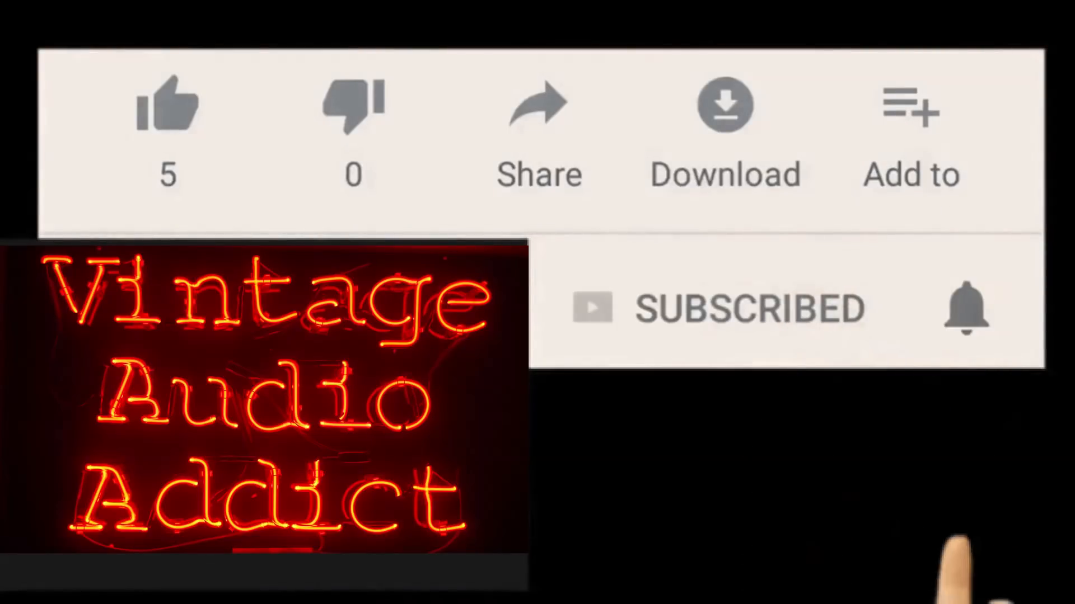
Like the Vintage Audio Addict video, raising its like count from 5 to 6.
click(964, 309)
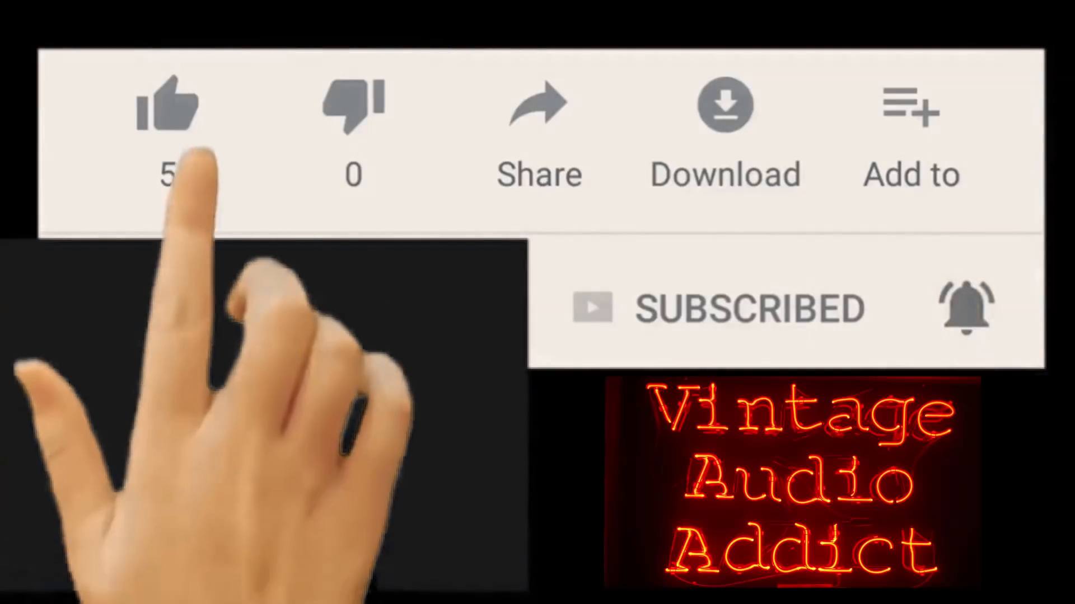
click(167, 104)
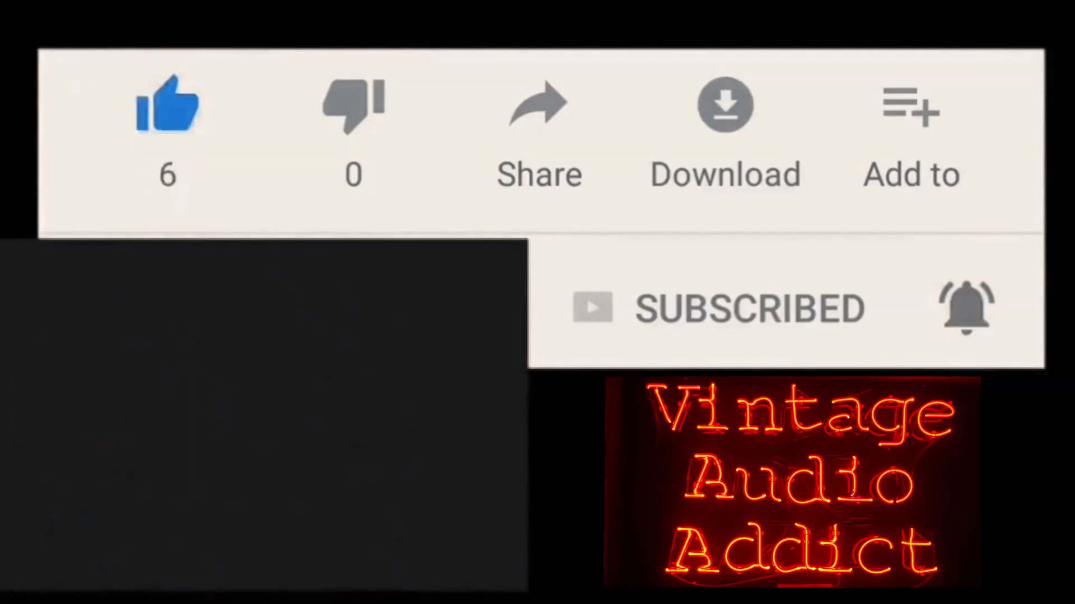